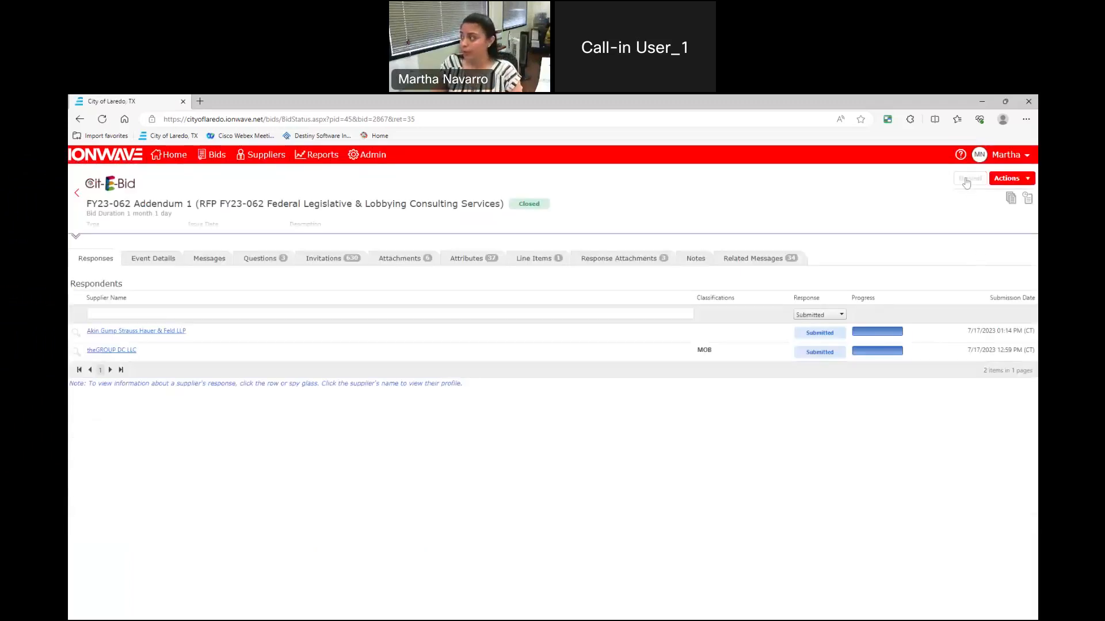
Unseal bid FY23-062 Addendum 1 and view its two submitted supplier responses.
{"action": "left_click", "coordinate": [969, 177]}
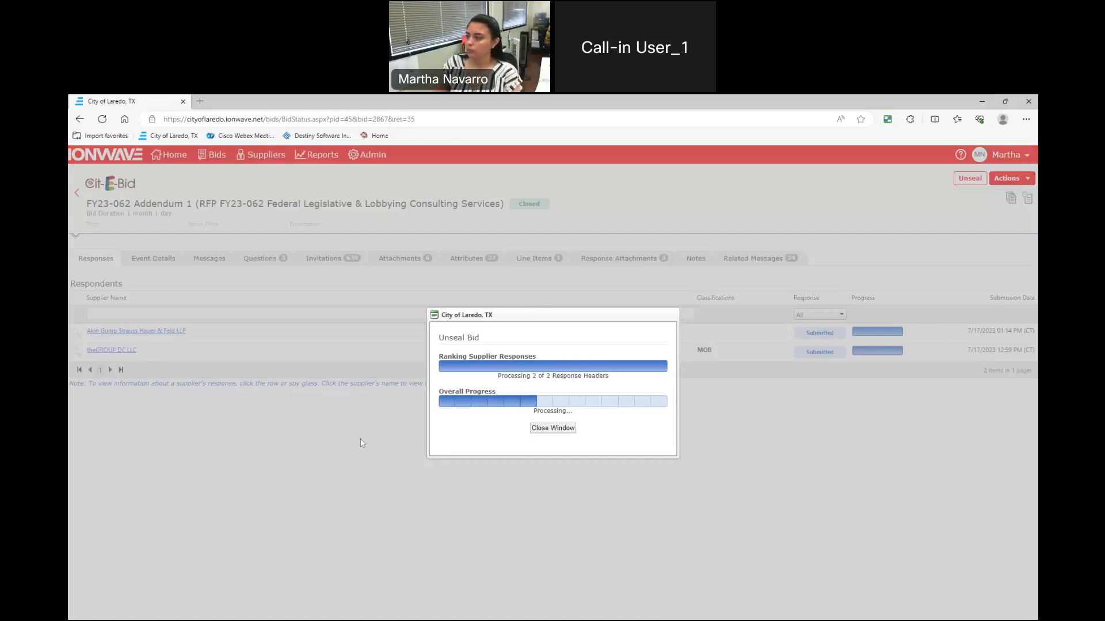
{"action": "mouse_move", "coordinate": [452, 541]}
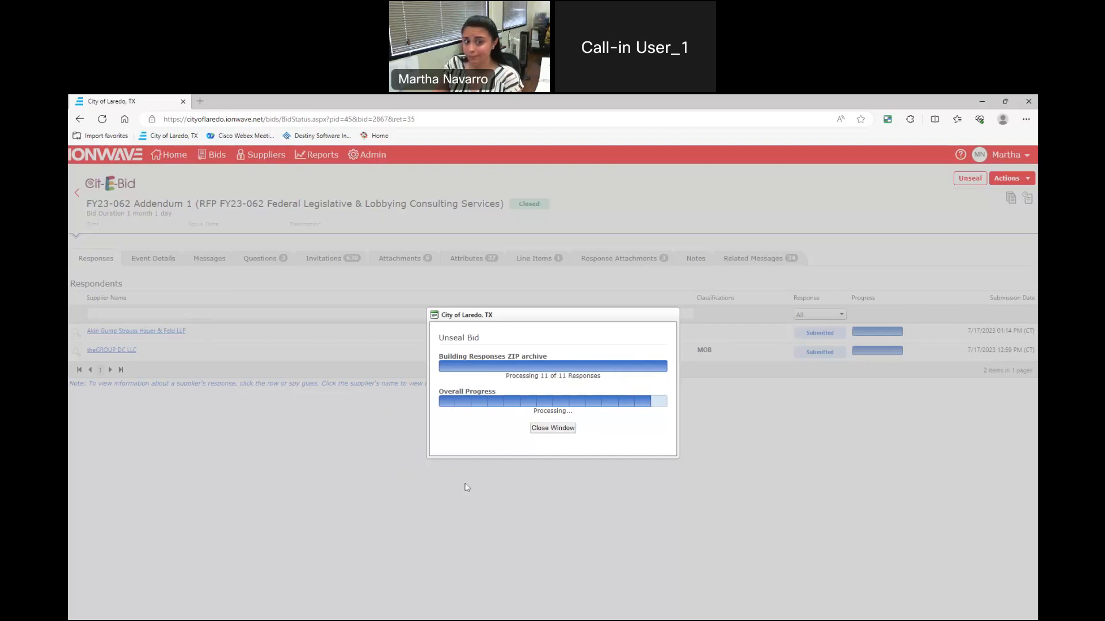
{"action": "mouse_move", "coordinate": [394, 454]}
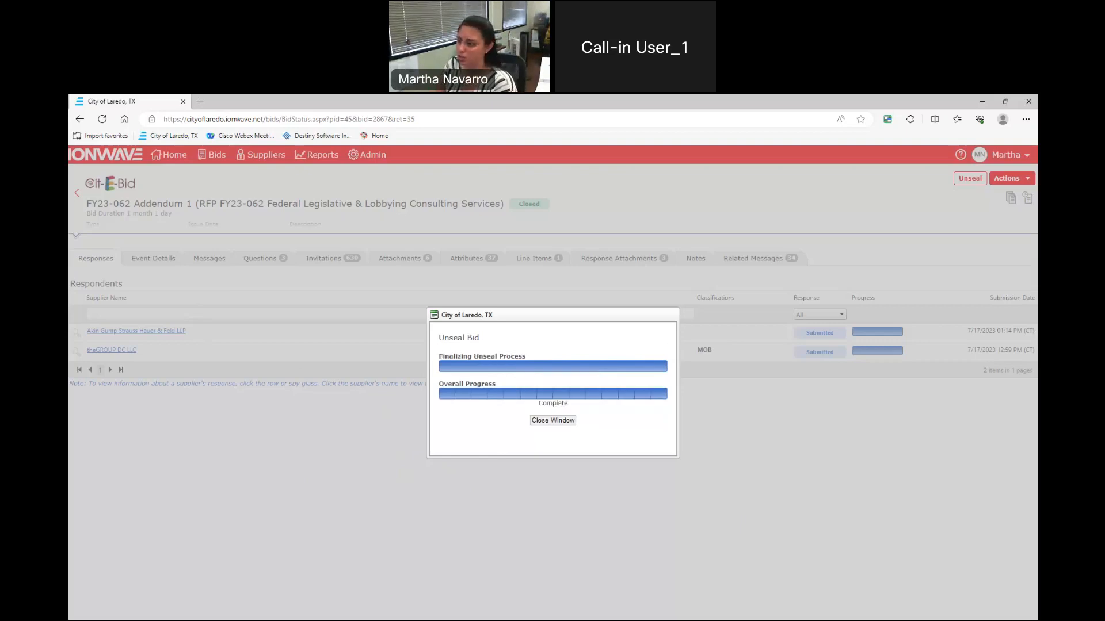
{"action": "left_click", "coordinate": [552, 420]}
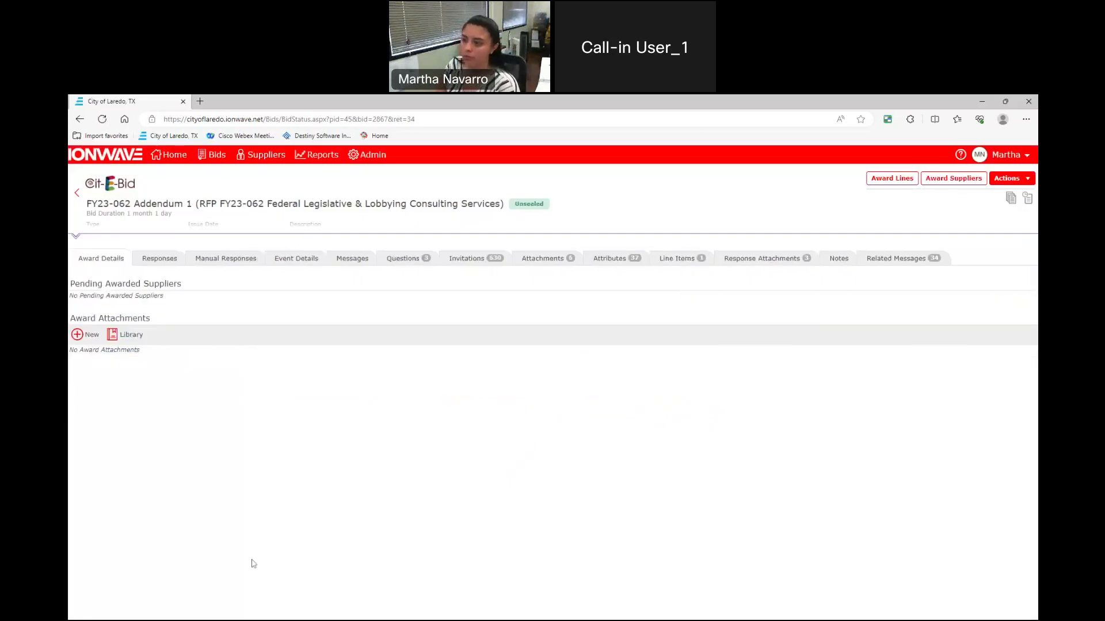
{"action": "mouse_move", "coordinate": [250, 312]}
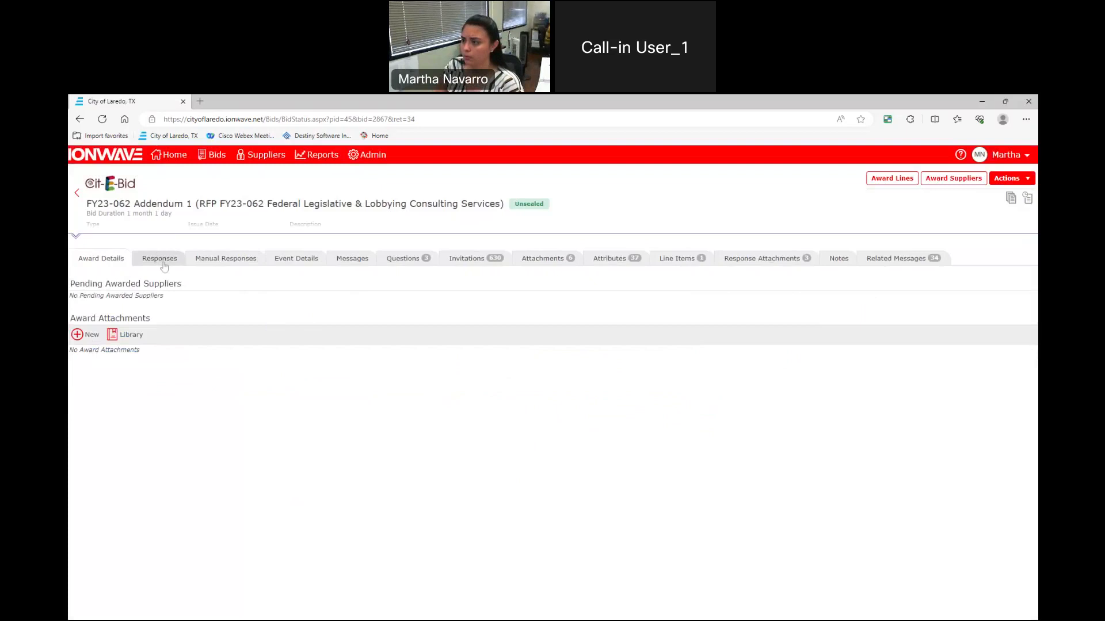
{"action": "left_click", "coordinate": [159, 257]}
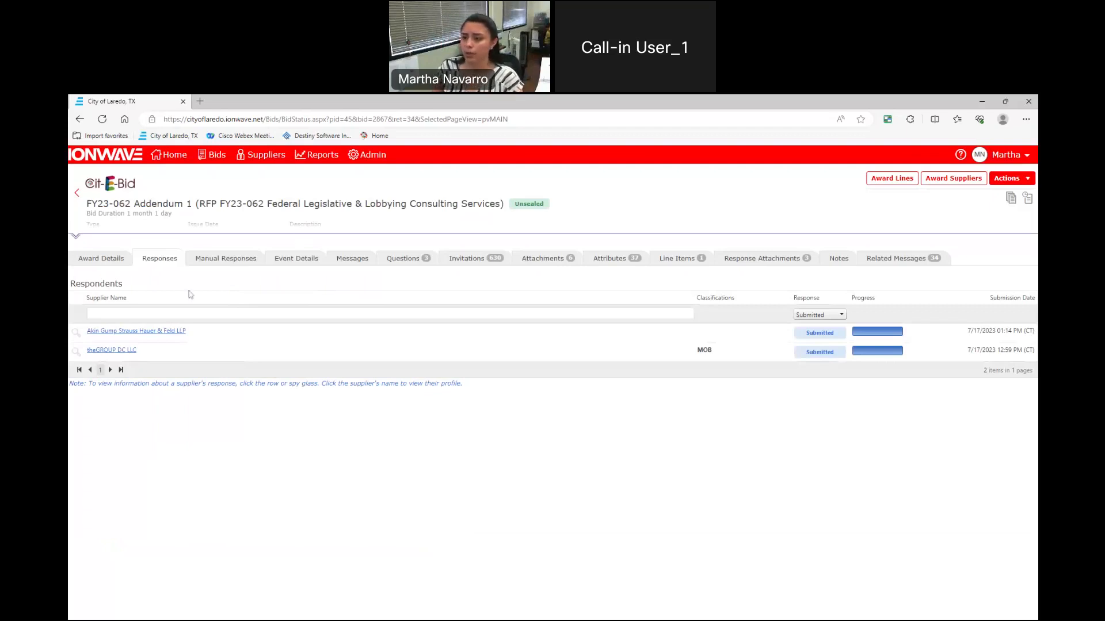
{"action": "mouse_move", "coordinate": [162, 441]}
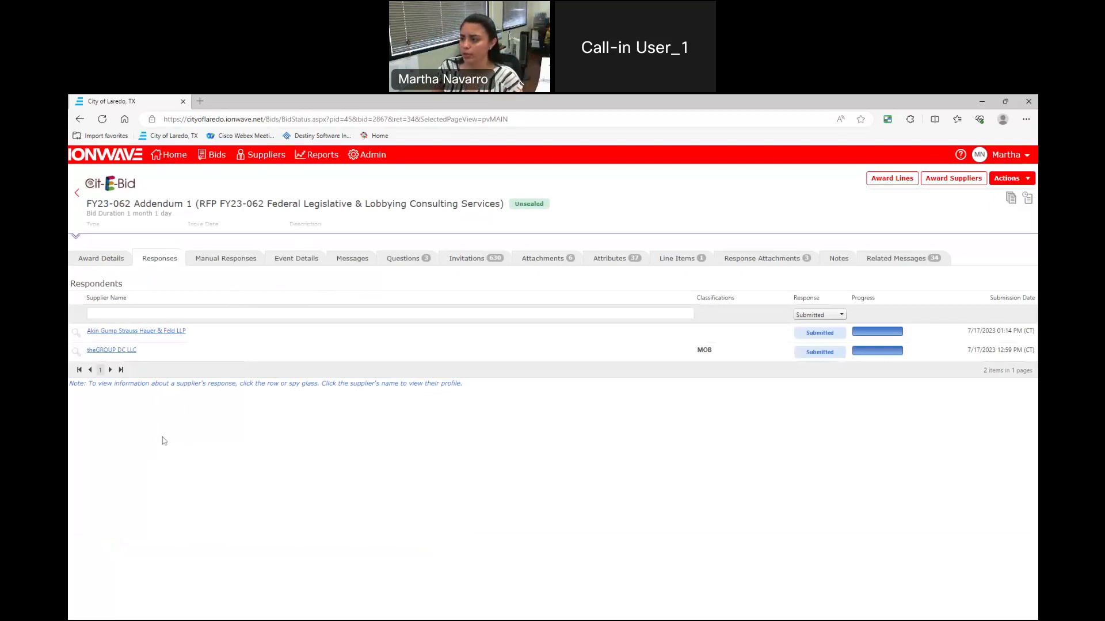
{"action": "mouse_move", "coordinate": [157, 446]}
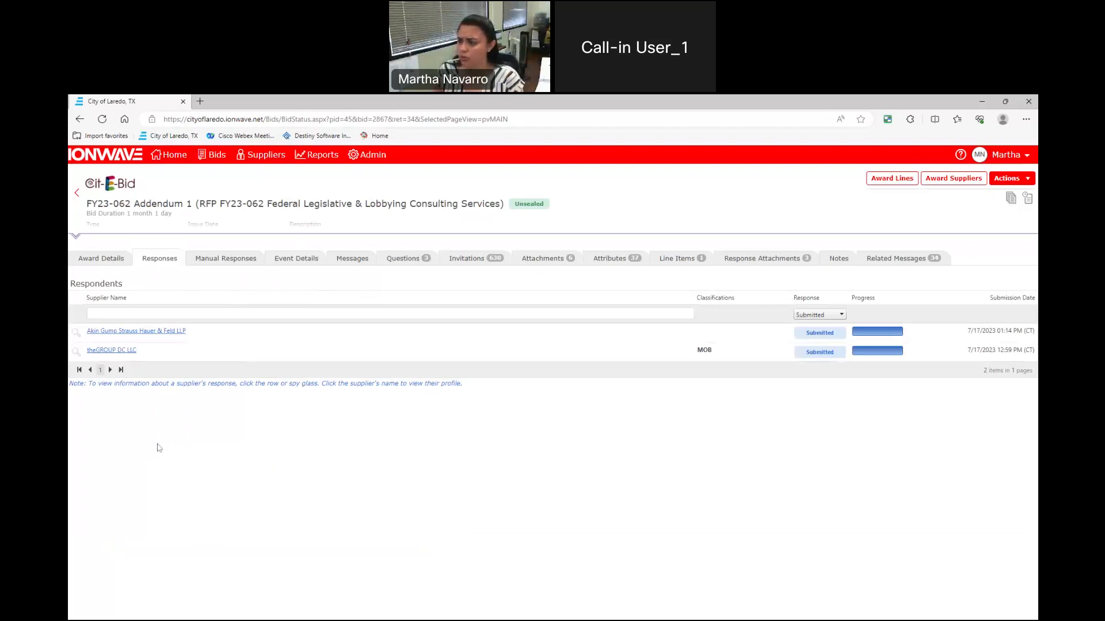
{"action": "mouse_move", "coordinate": [173, 343]}
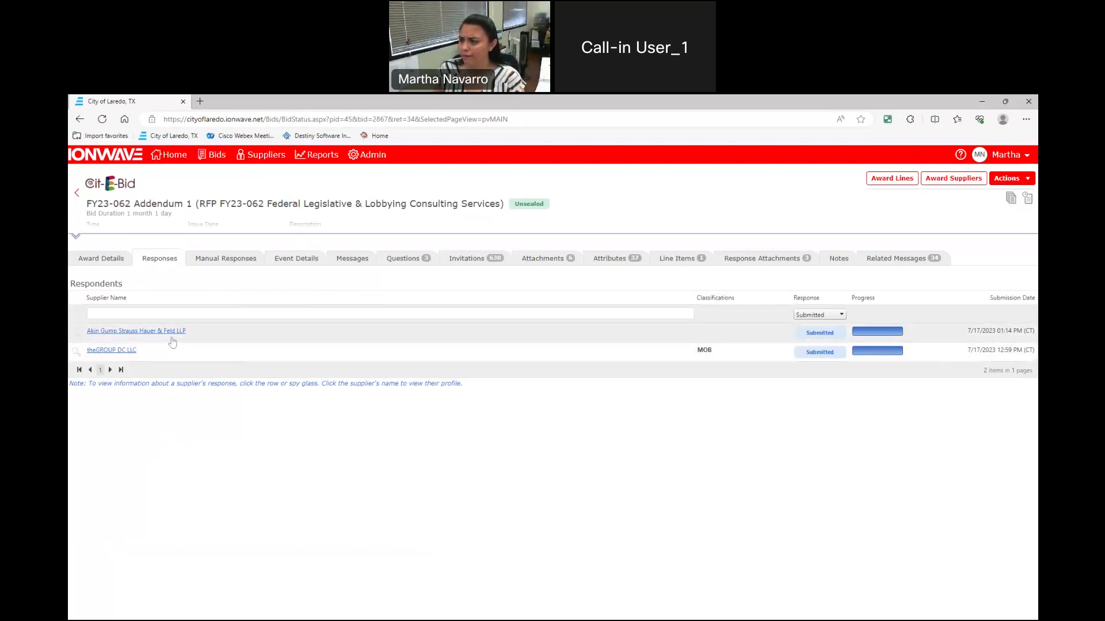
{"action": "mouse_move", "coordinate": [184, 346]}
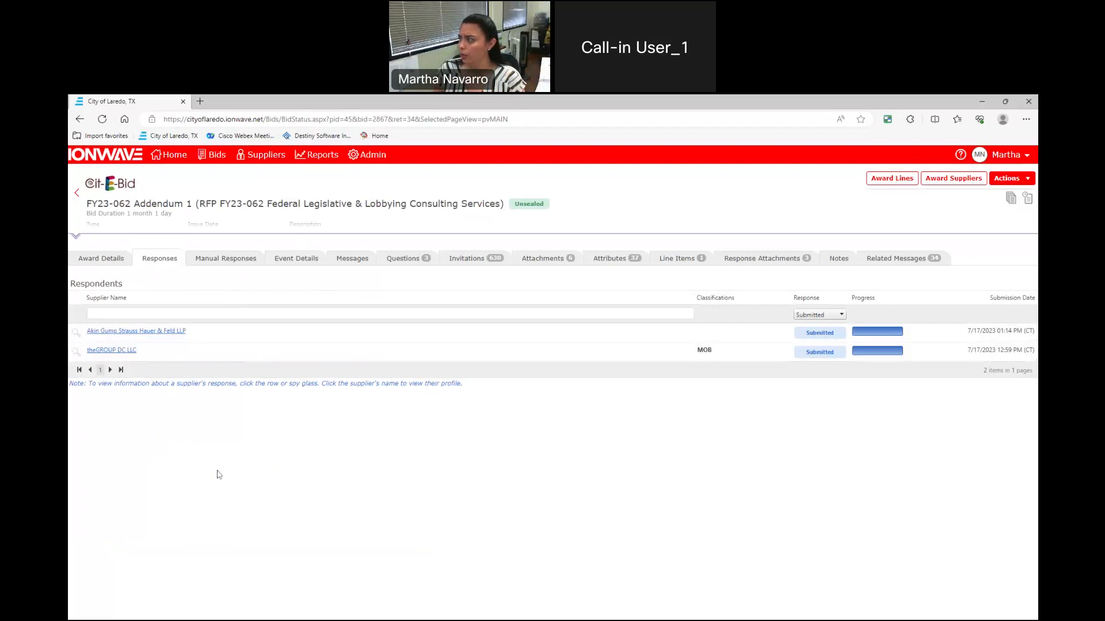
{"action": "mouse_move", "coordinate": [172, 450]}
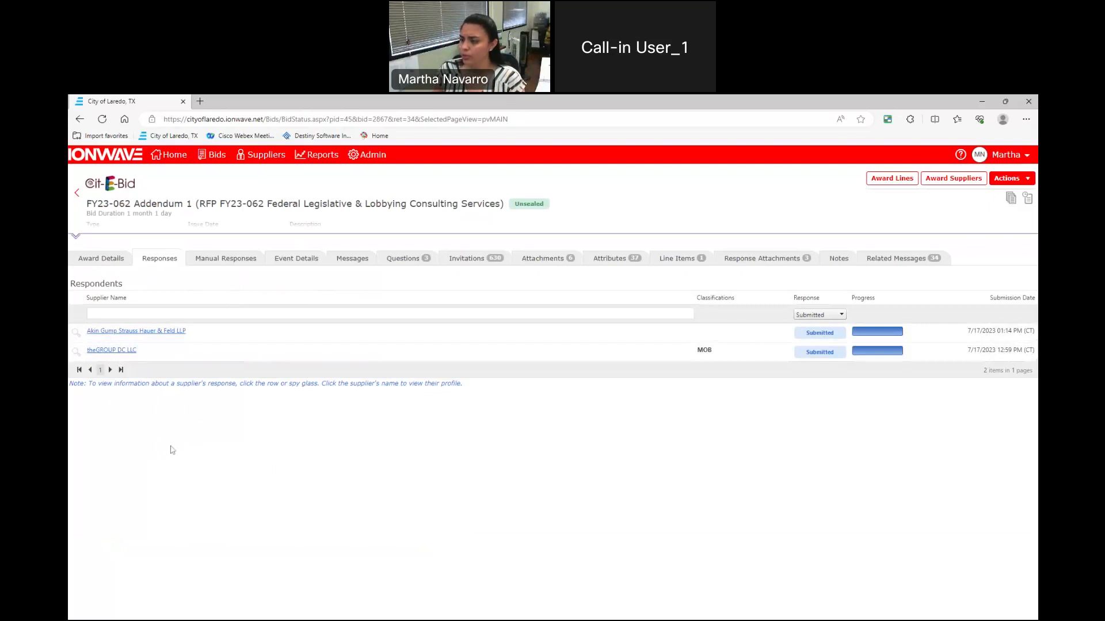
{"action": "mouse_move", "coordinate": [150, 419]}
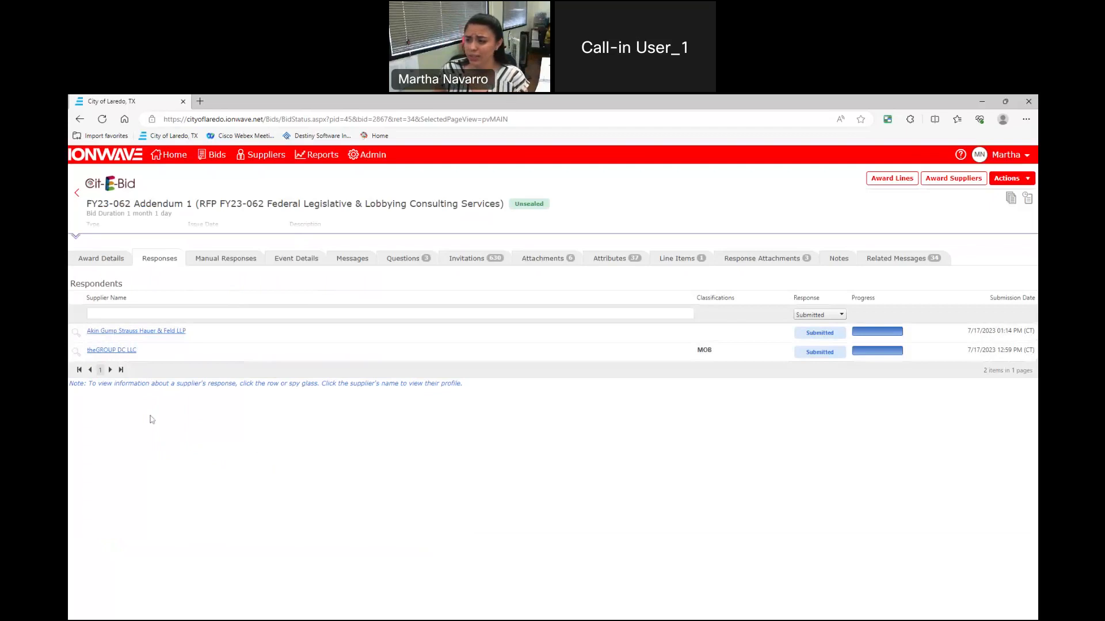